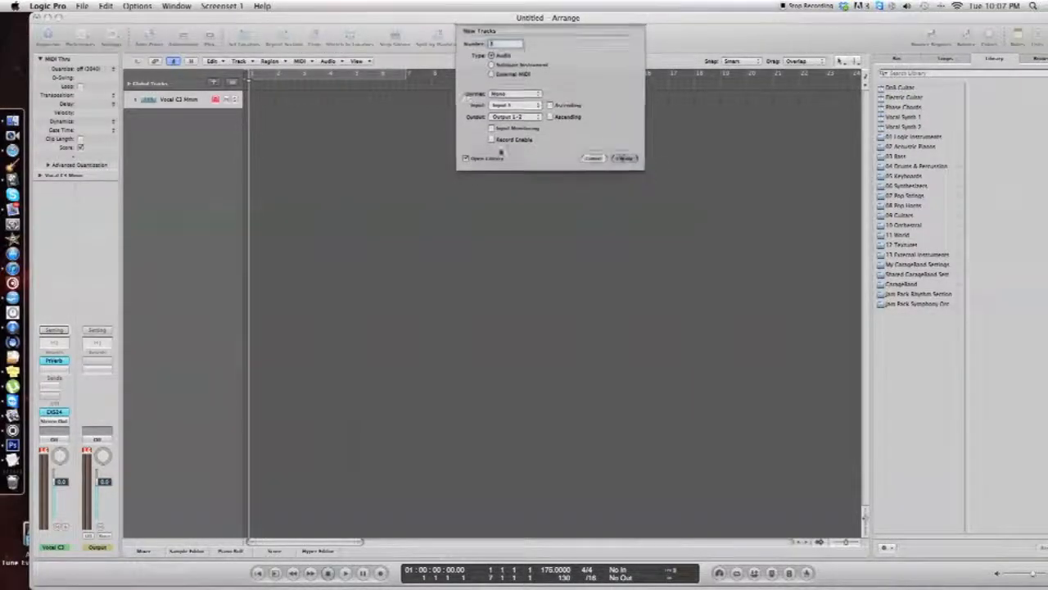
# Cancel the New Tracks dialog without adding any tracks
pyautogui.click(623, 157)
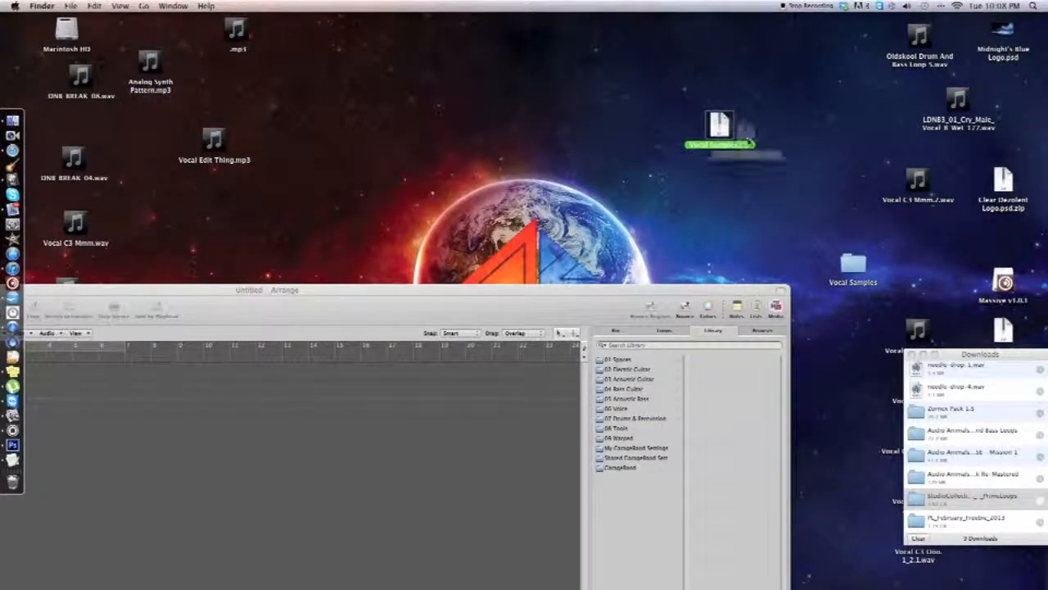
# Move the Vocal Samples item on the desktop and open the Vocal Samples folder
pyautogui.moveTo(720, 127); pyautogui.dragTo(805, 135)
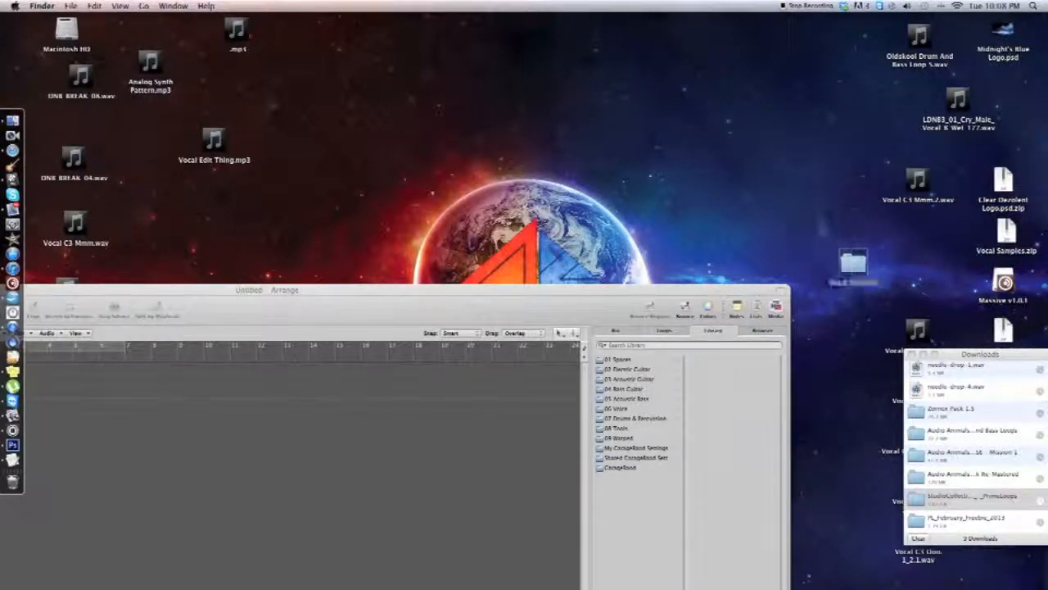
pyautogui.doubleClick(853, 266)
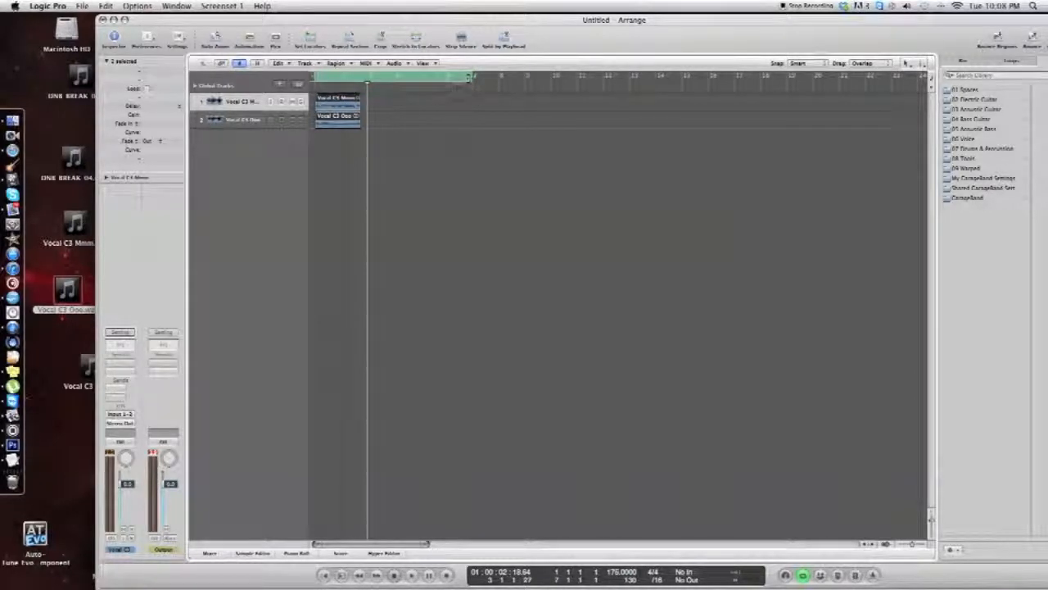
# Open the Audio menu to time-stretch the vocal regions to the locators
pyautogui.click(396, 63)
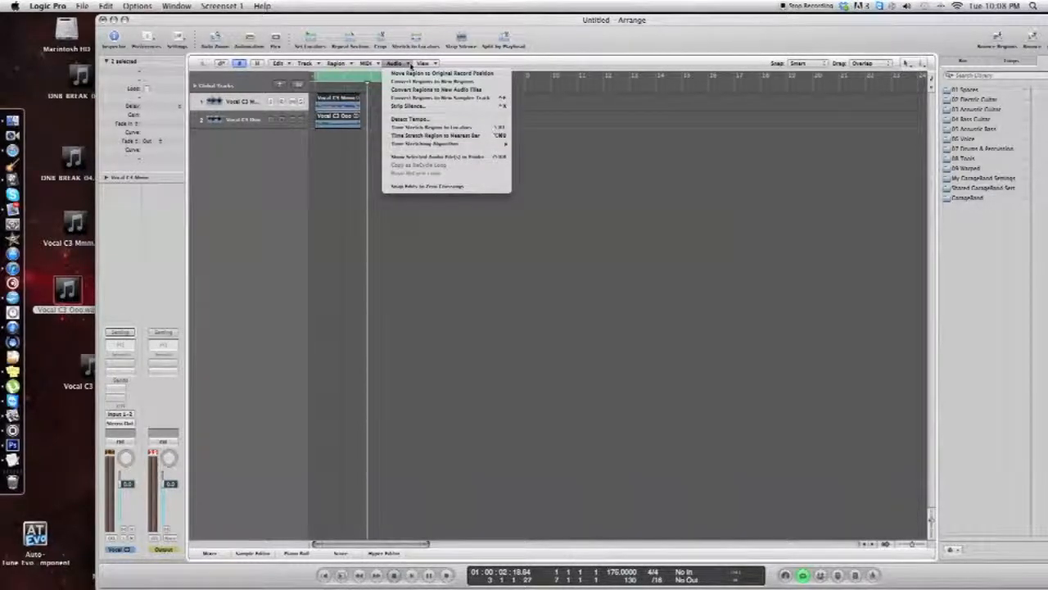
pyautogui.moveTo(434, 127)
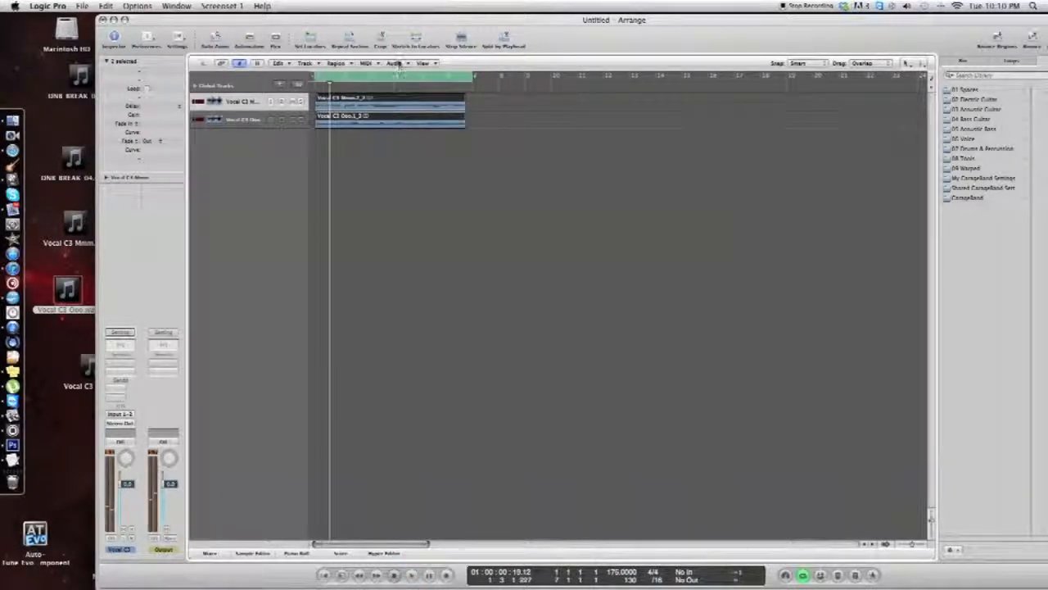
# Bounce the regions in place to a new track, muting the sources, and select the result
pyautogui.click(396, 63)
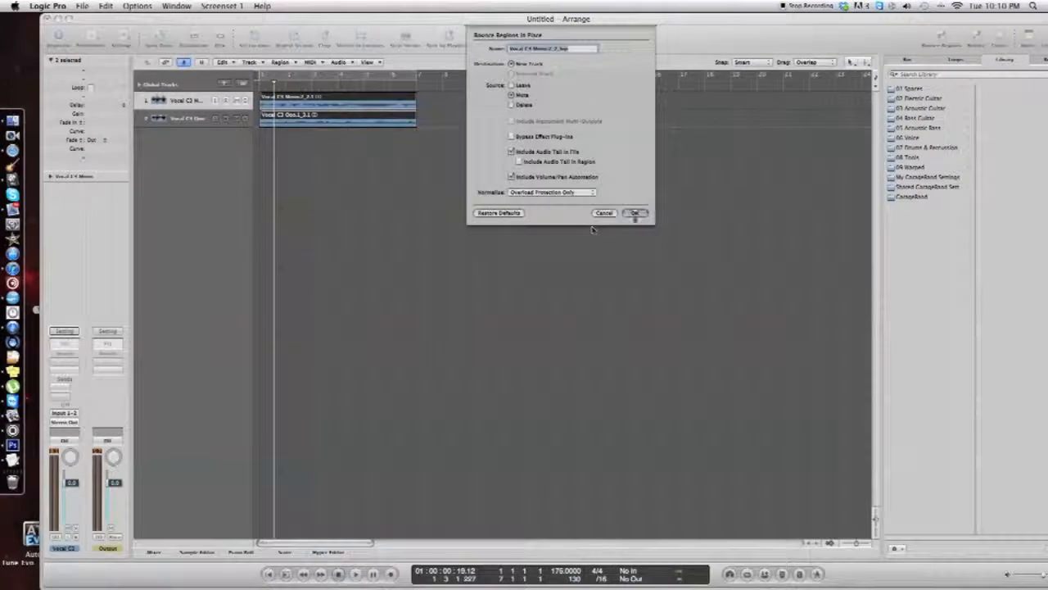
pyautogui.click(635, 213)
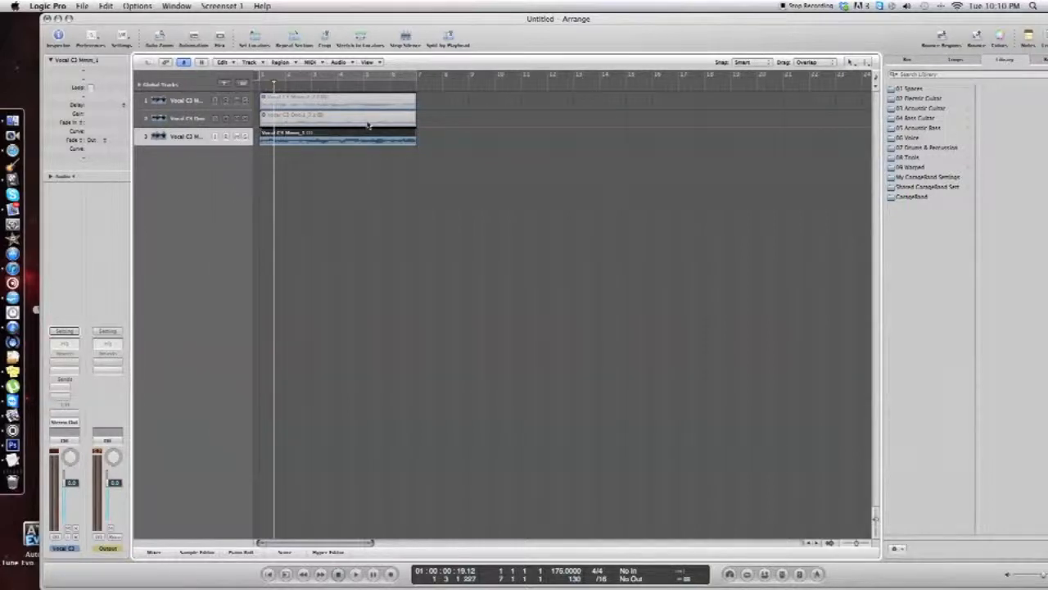
pyautogui.click(354, 574)
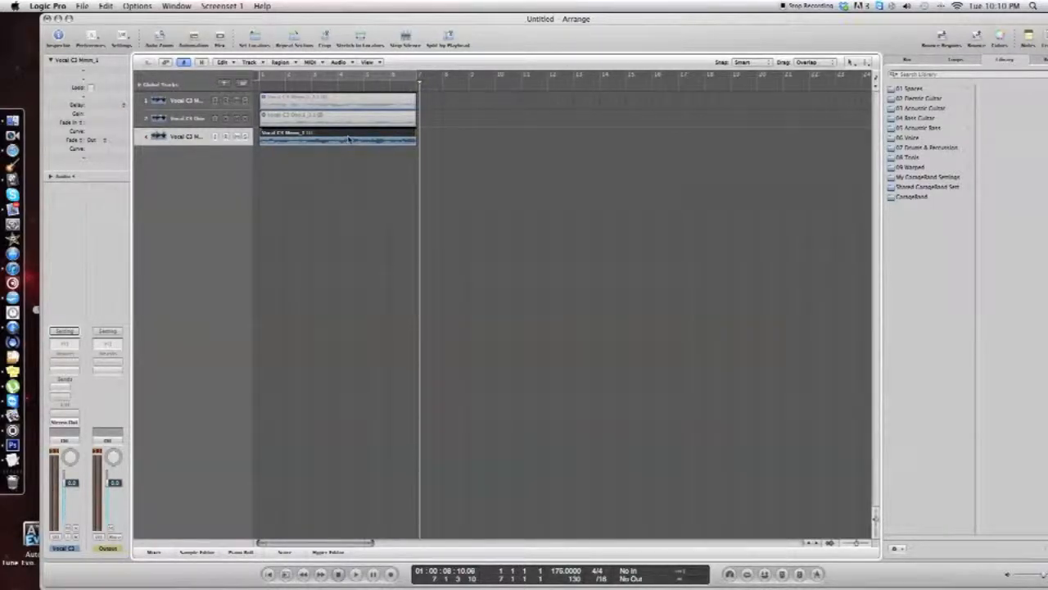
# Convert the bounced Vocal C3 Mmm region to a new EXS24 sampler track
pyautogui.rightClick(327, 138)
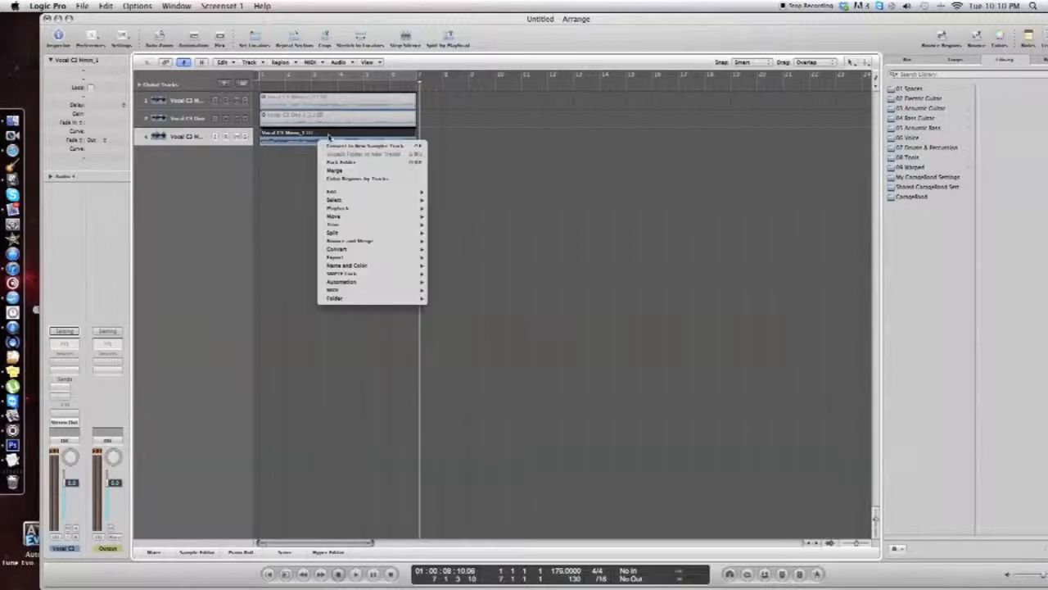
pyautogui.moveTo(337, 248)
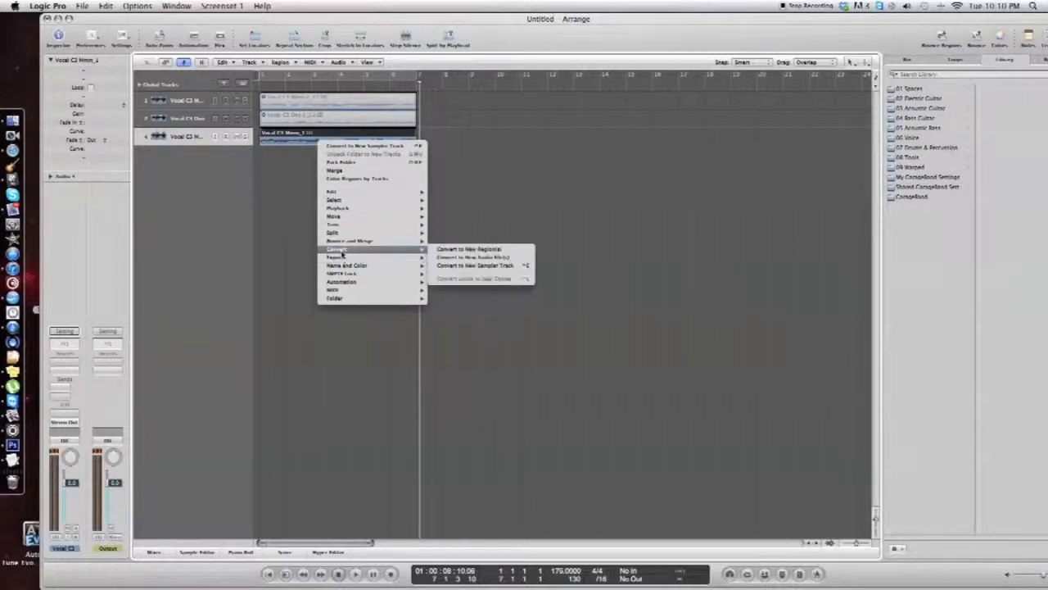
pyautogui.moveTo(475, 266)
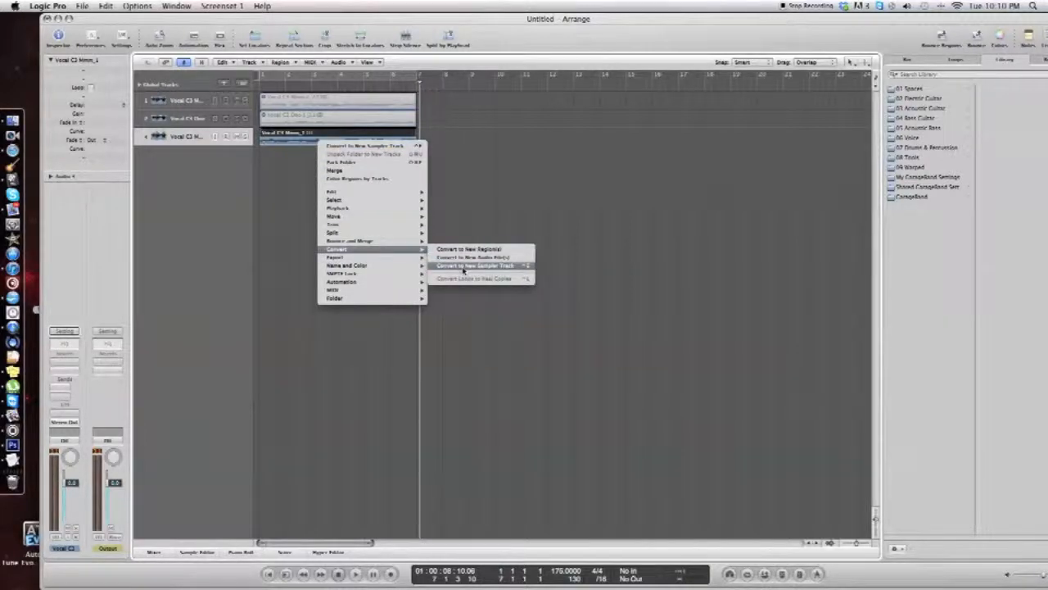
pyautogui.click(473, 265)
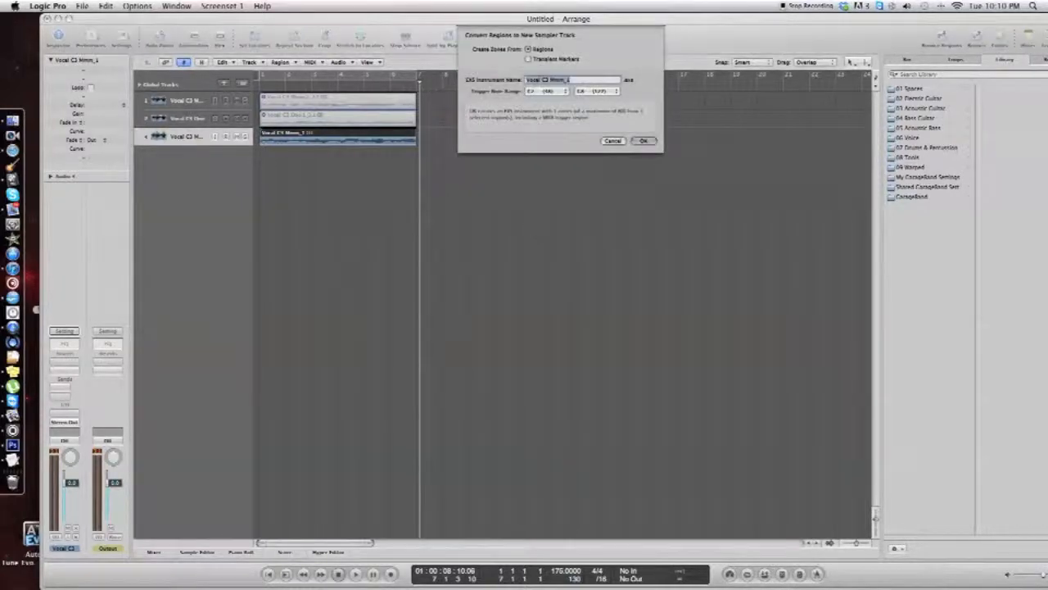
pyautogui.click(545, 91)
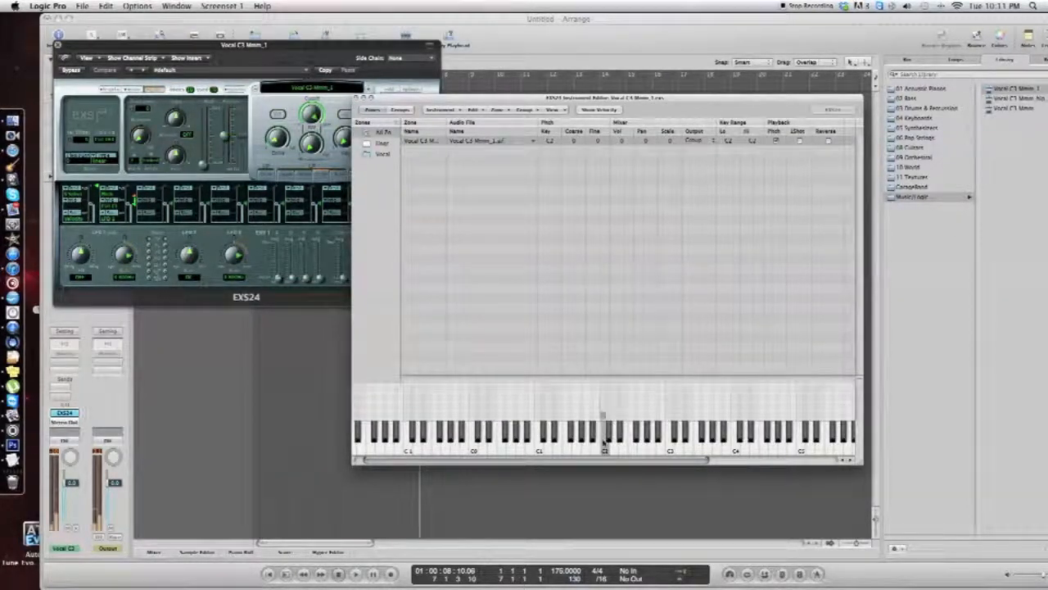
# Play a key in the EXS24 Instrument Editor, then save the instrument
pyautogui.click(604, 434)
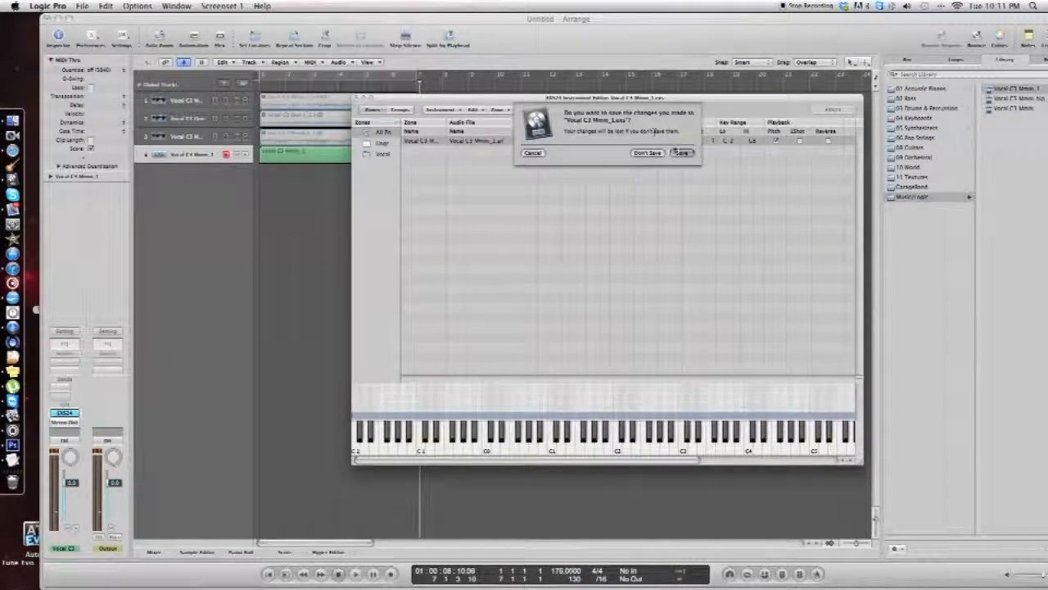
pyautogui.click(647, 153)
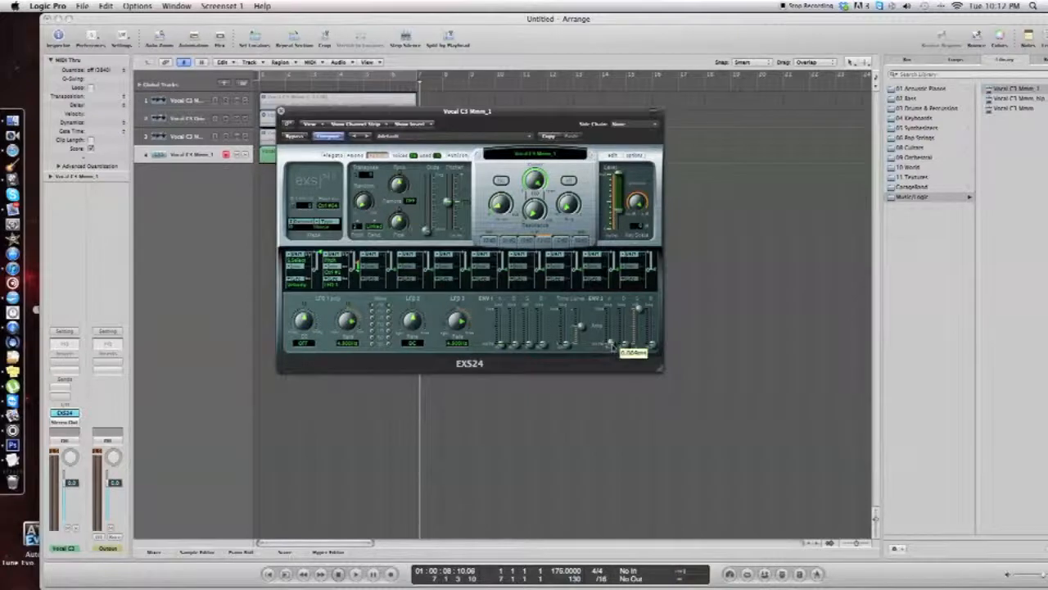
# Raise the ENV 2 Attack slider for a slower pad fade-in
pyautogui.moveTo(639, 339); pyautogui.dragTo(639, 310)
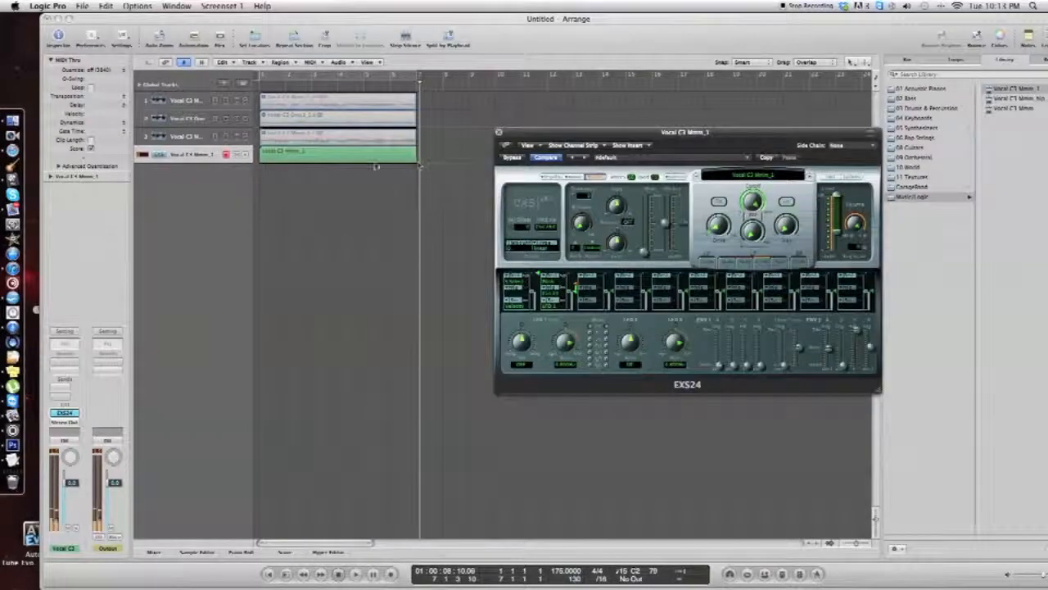
# Adjust the ENV 2 Release slider in the EXS24 window, then close it
pyautogui.moveTo(683, 132); pyautogui.dragTo(658, 105)
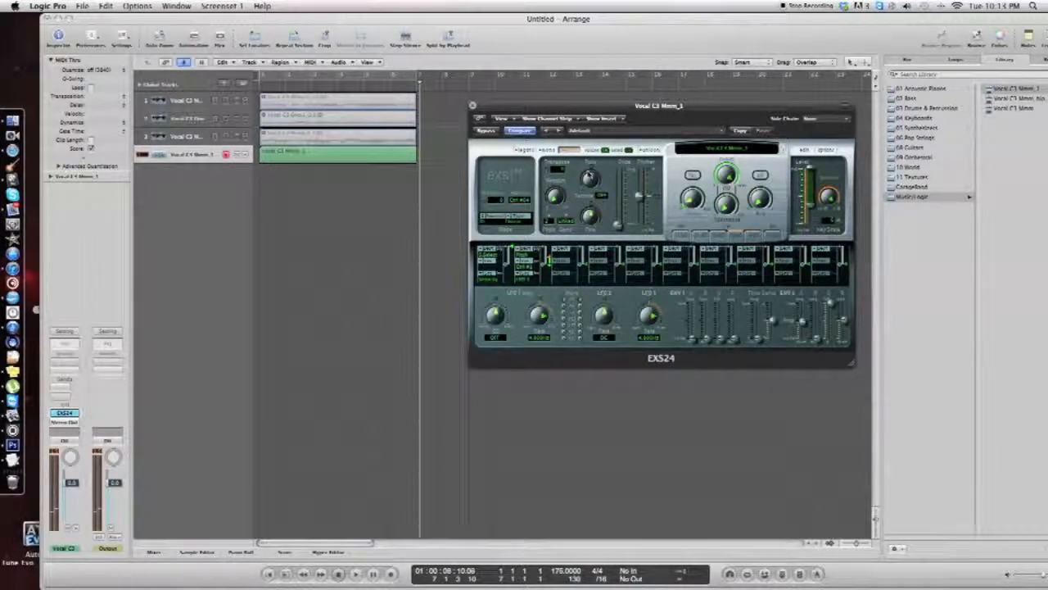
pyautogui.moveTo(591, 182); pyautogui.dragTo(591, 176)
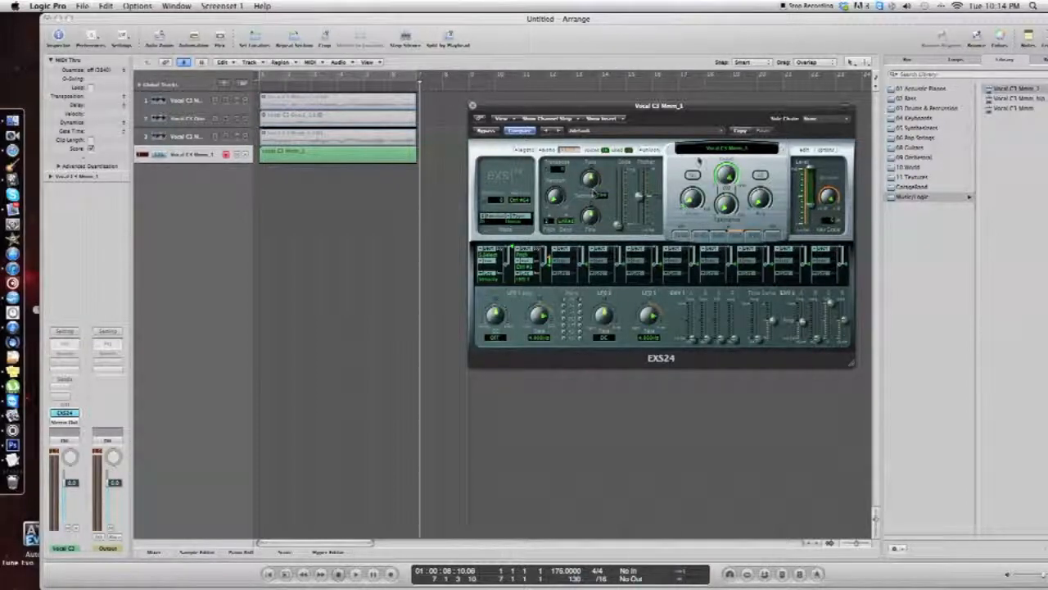
pyautogui.moveTo(658, 105); pyautogui.dragTo(592, 146)
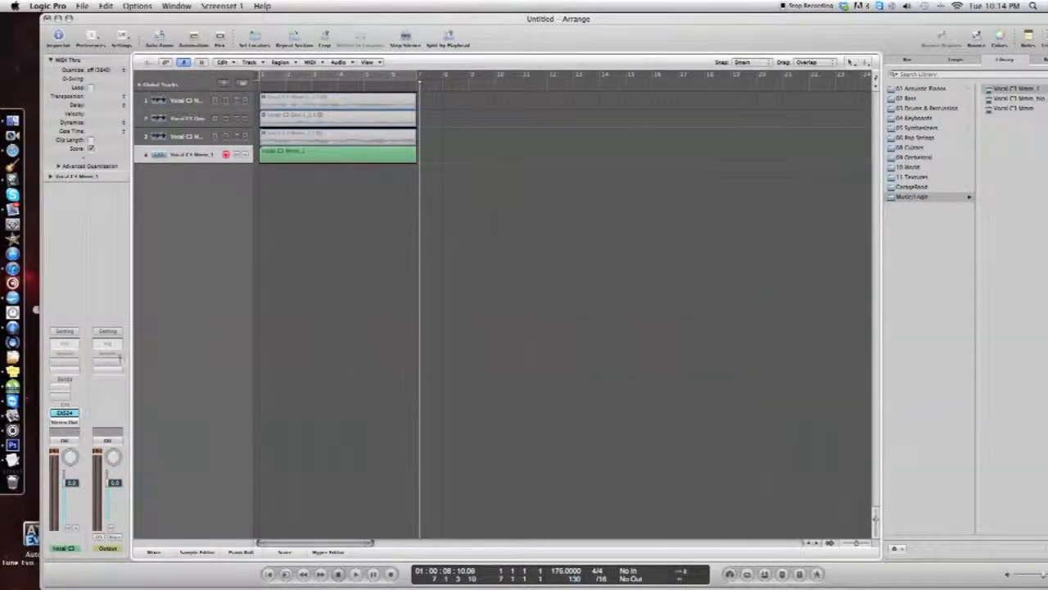
# Insert a stereo PlatinumVerb reverb in an empty Insert slot of the sampler channel
pyautogui.click(64, 368)
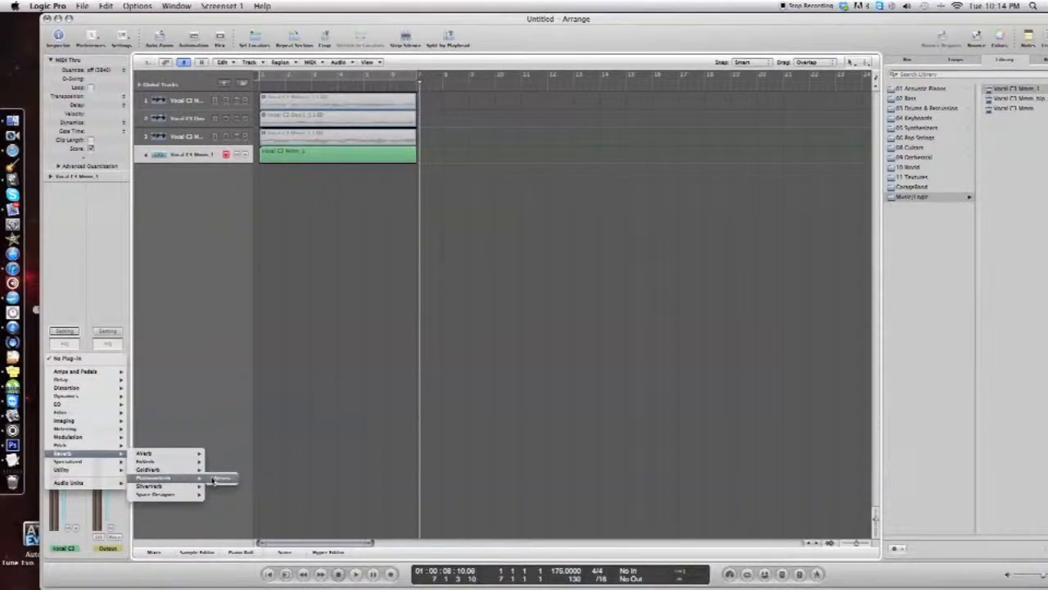
pyautogui.click(222, 478)
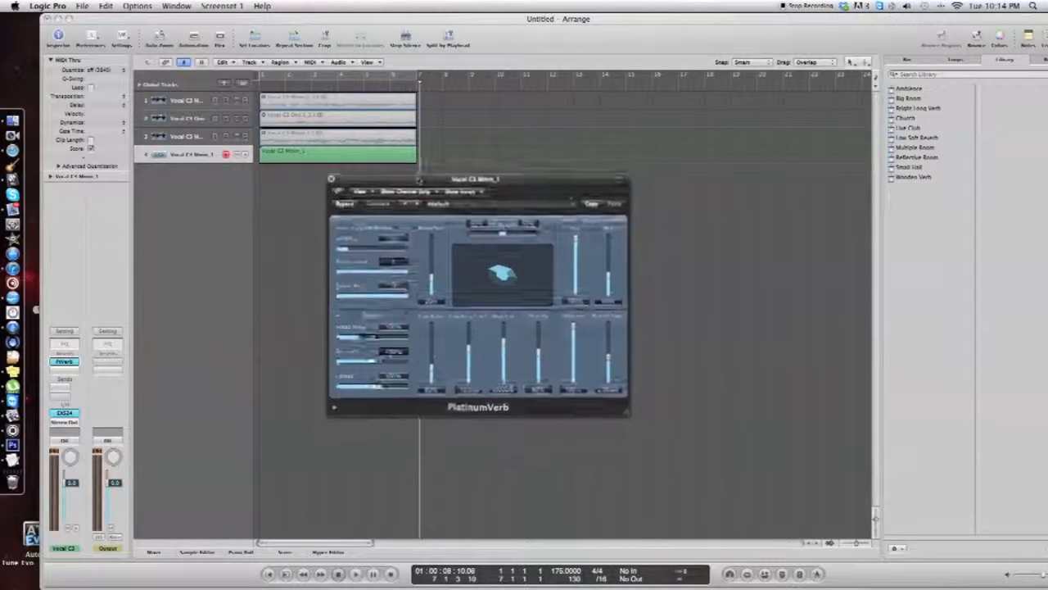
# Set the PlatinumVerb Wet level, then close the plug-in window
pyautogui.moveTo(475, 179); pyautogui.dragTo(563, 122)
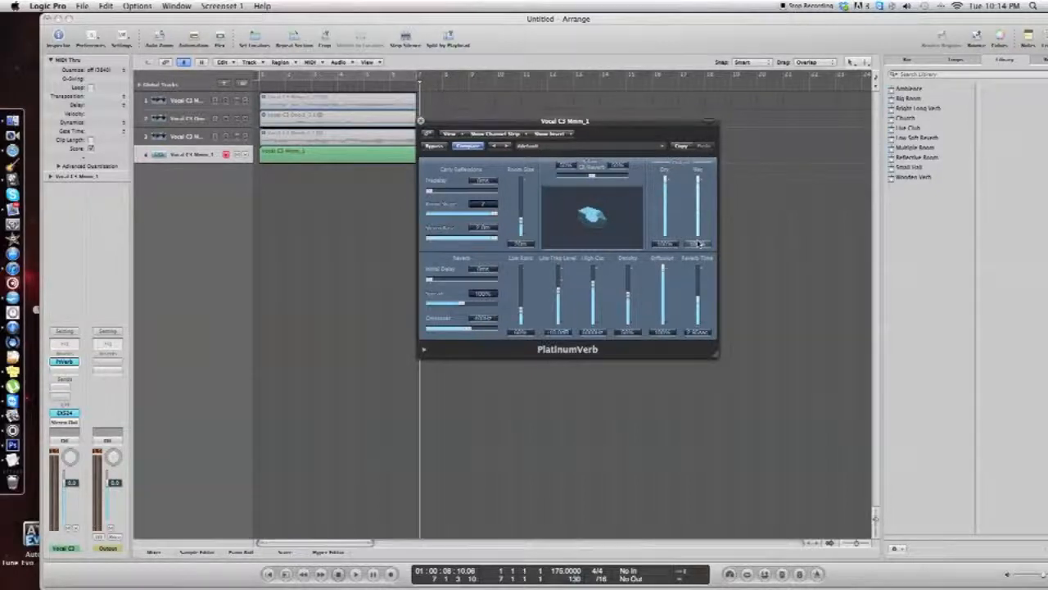
pyautogui.moveTo(698, 243); pyautogui.dragTo(697, 307)
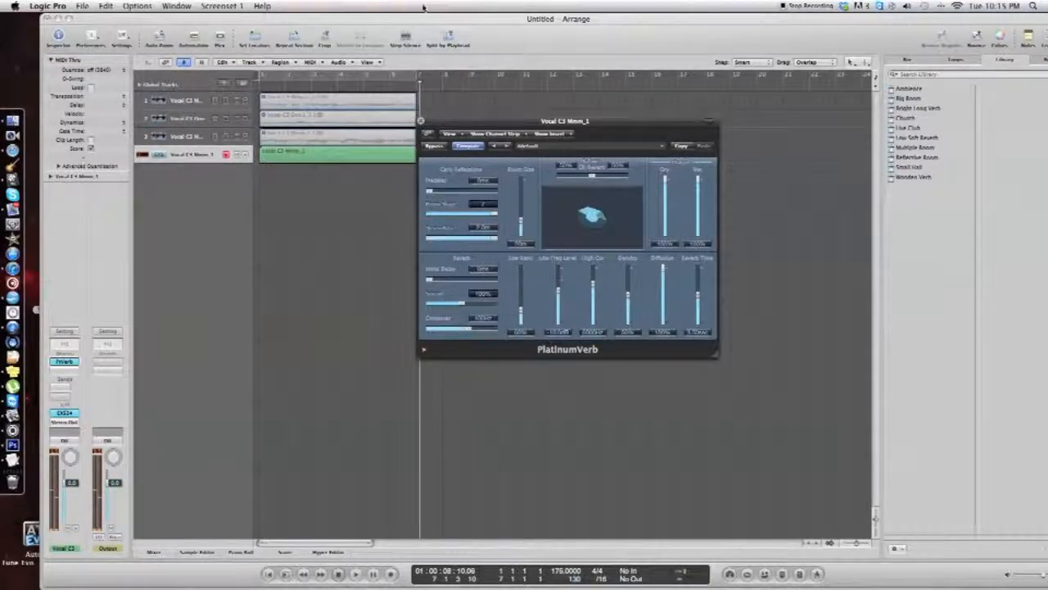
pyautogui.click(424, 122)
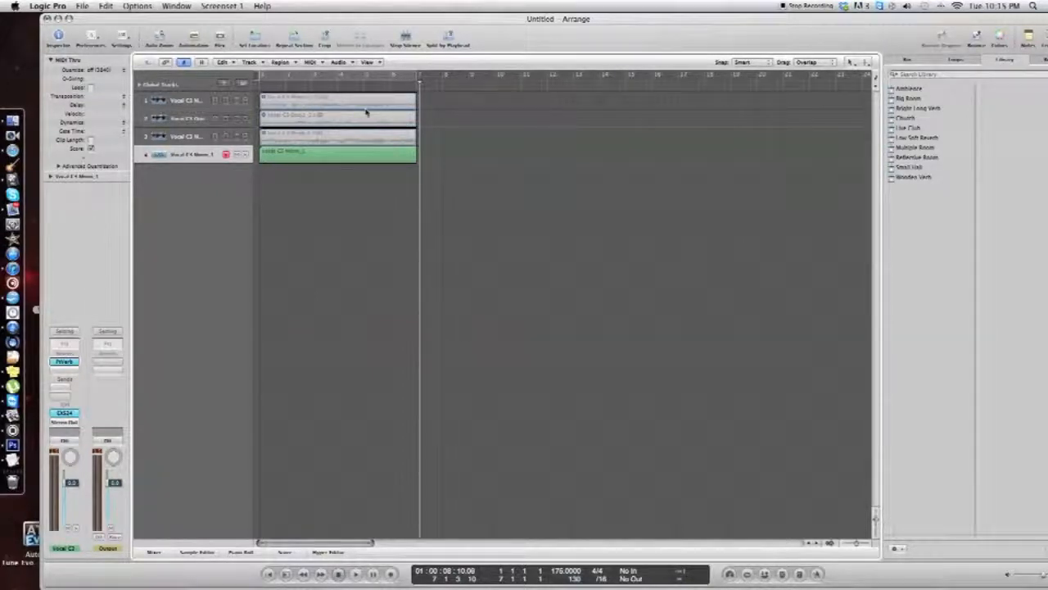
pyautogui.moveTo(471, 127)
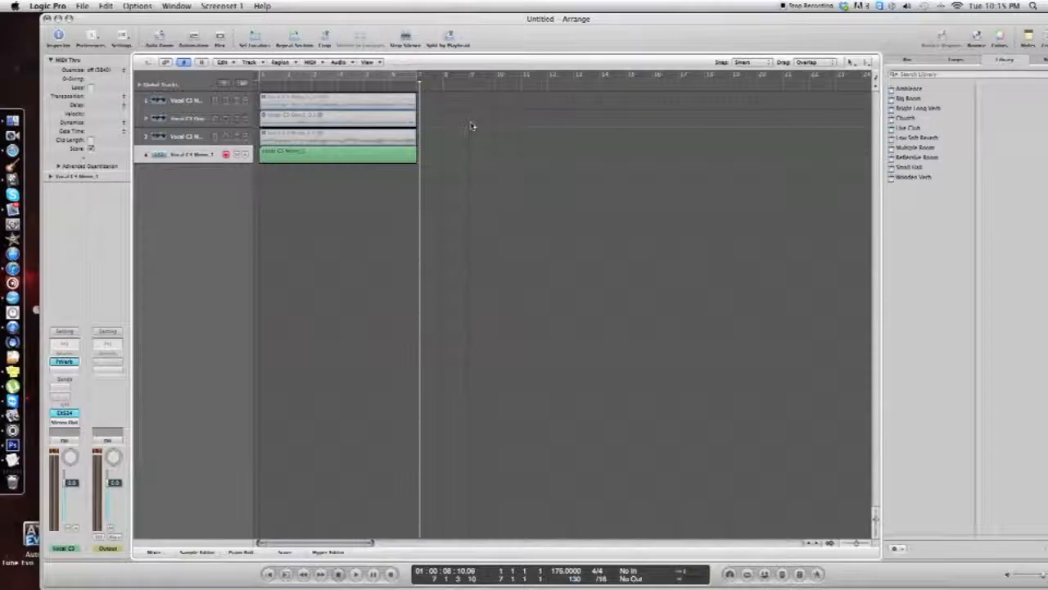
pyautogui.moveTo(540, 111)
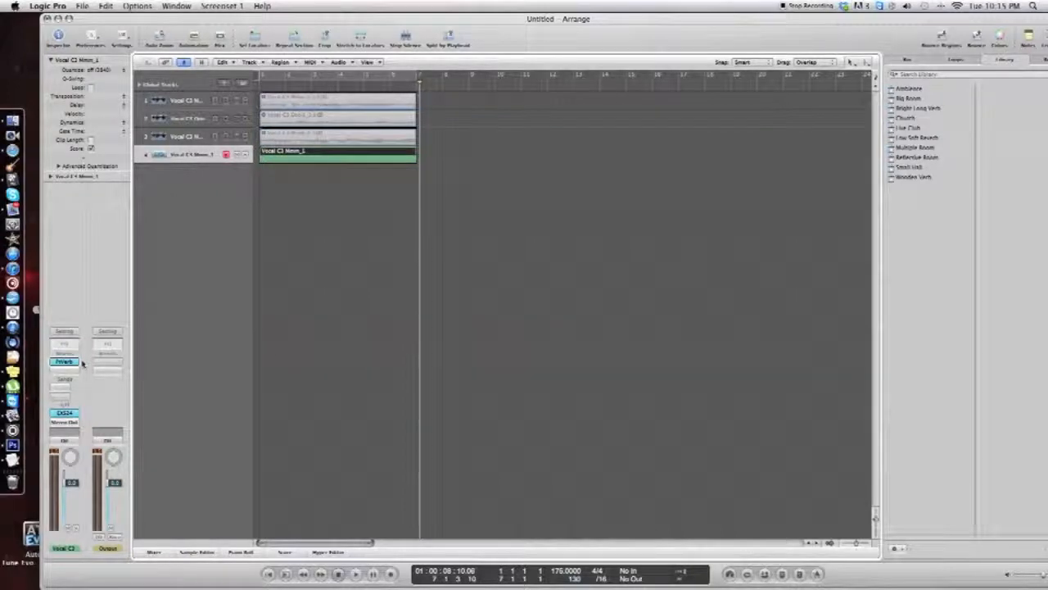
# Open the sampler track's next insert slot and browse the Audio Units effect plug-ins
pyautogui.click(64, 362)
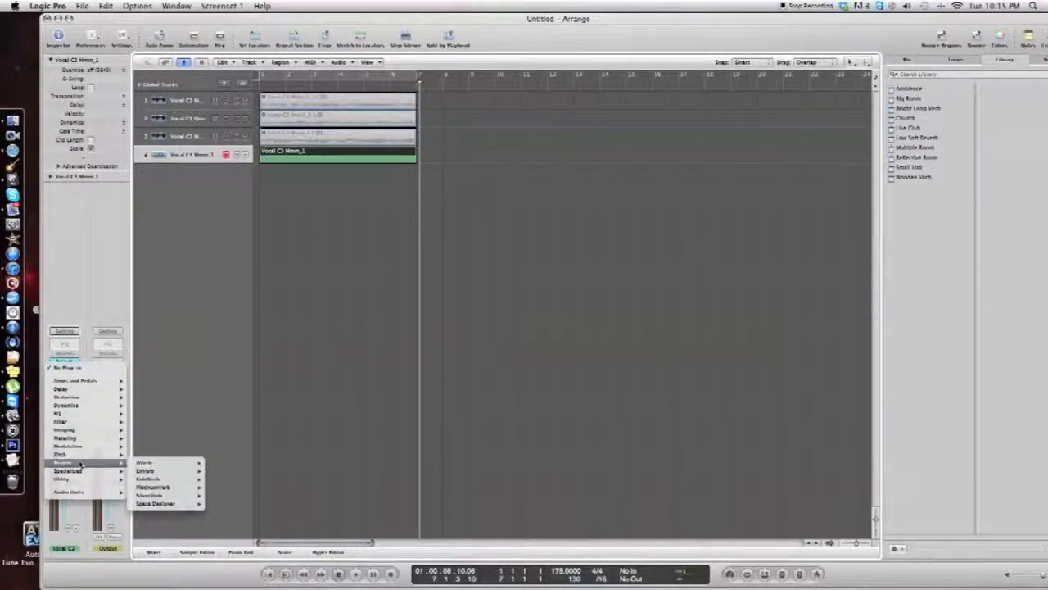
pyautogui.moveTo(66, 445)
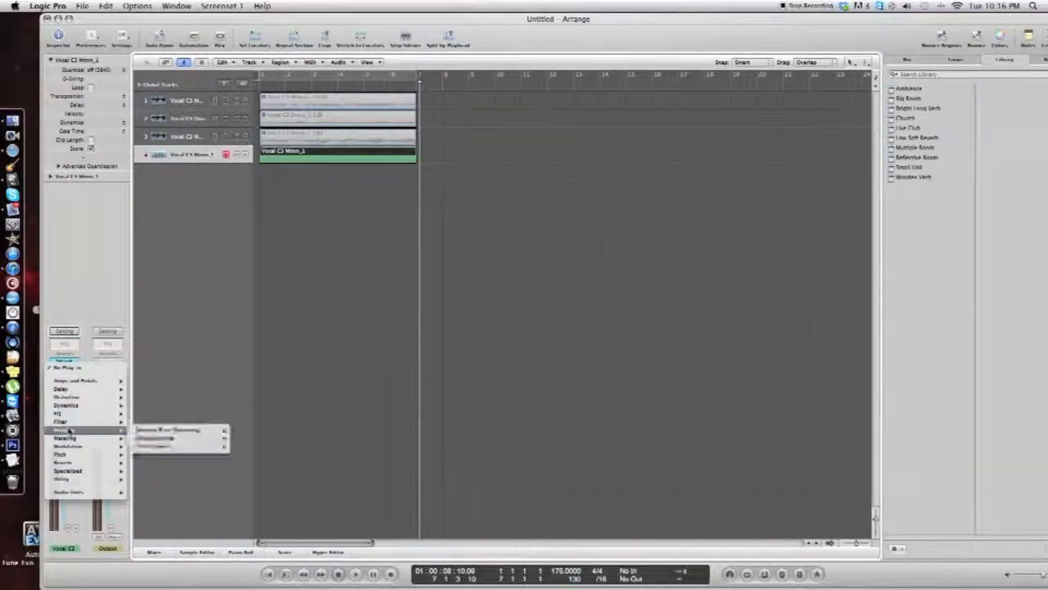
pyautogui.click(70, 491)
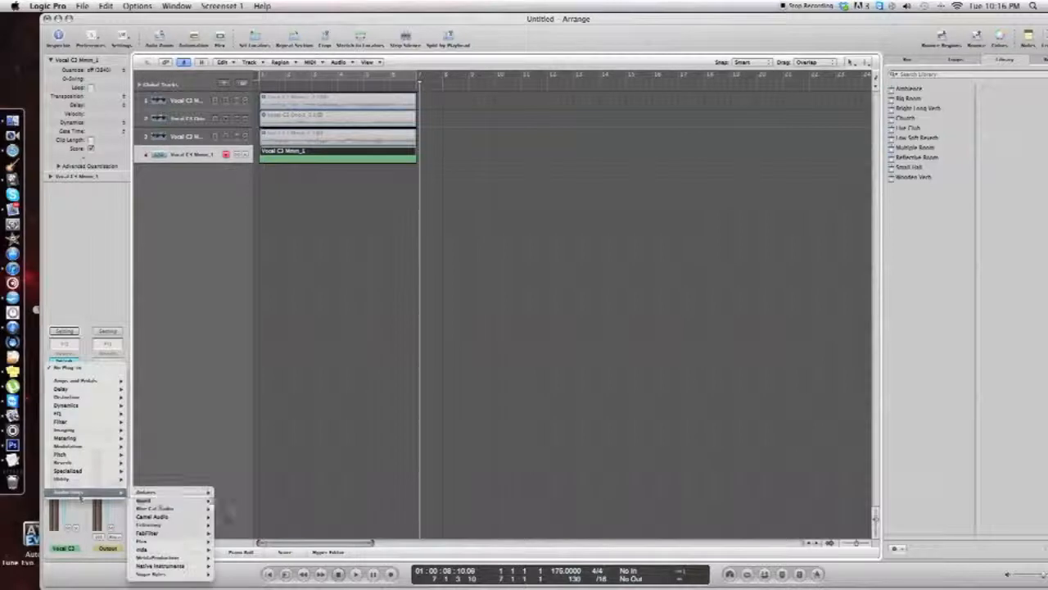